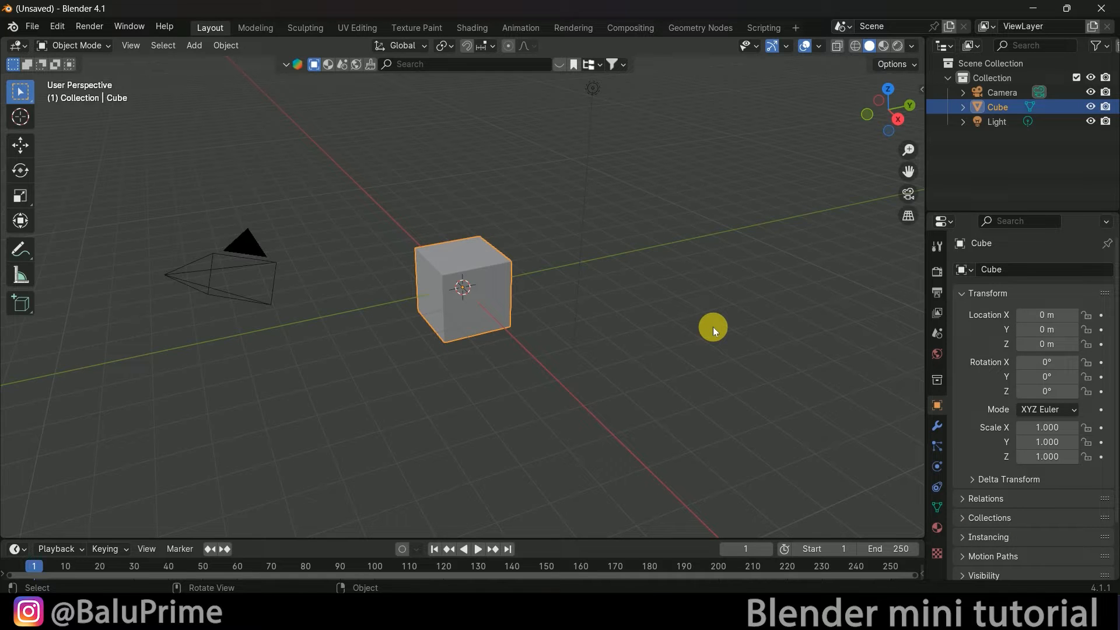
mouse_move(702, 256)
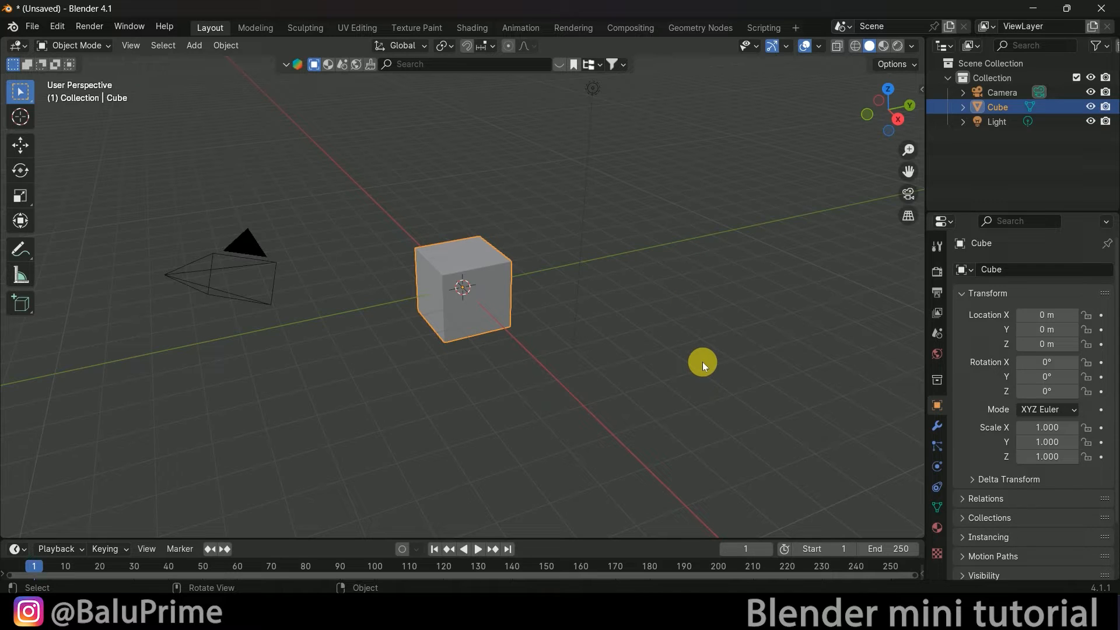
Delete the default objects and add a UV sphere raised about 3.2 m above the origin
key(x)
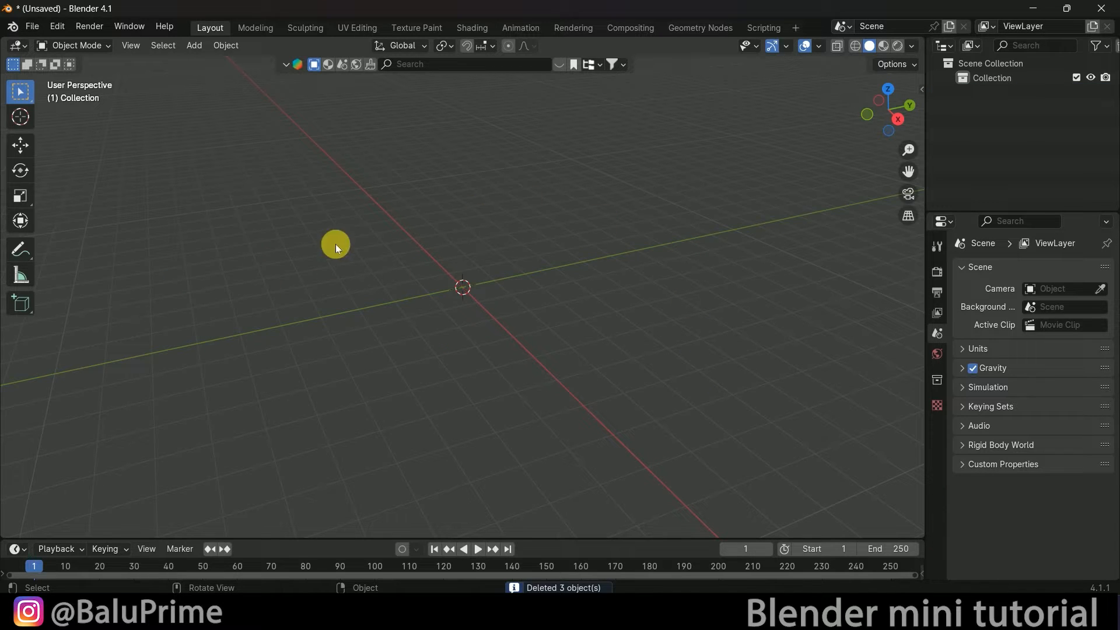
click(194, 46)
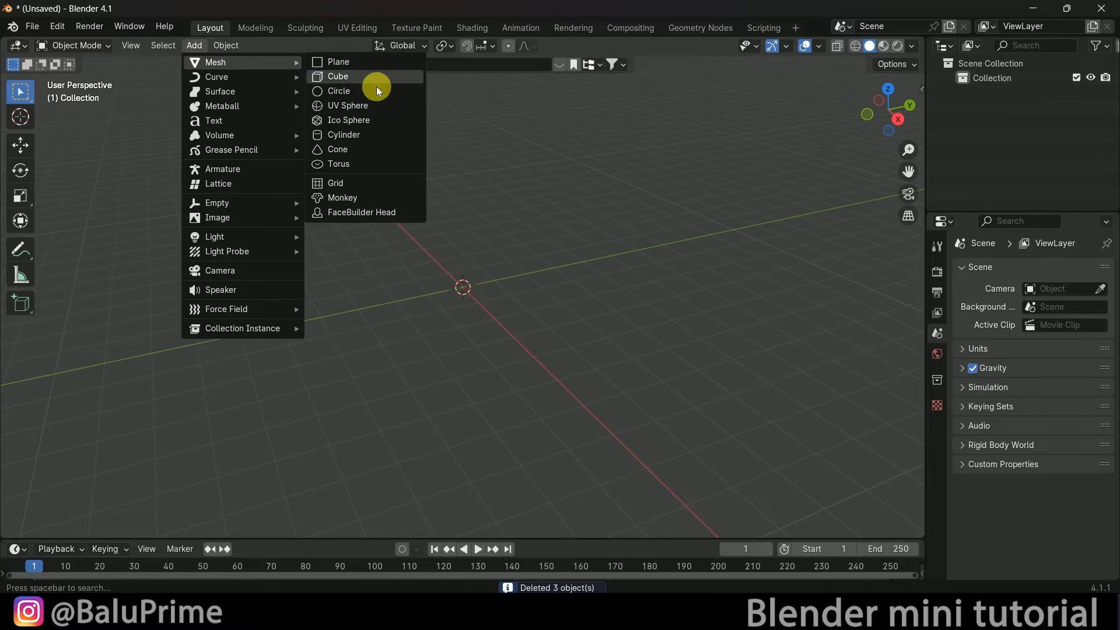
click(348, 105)
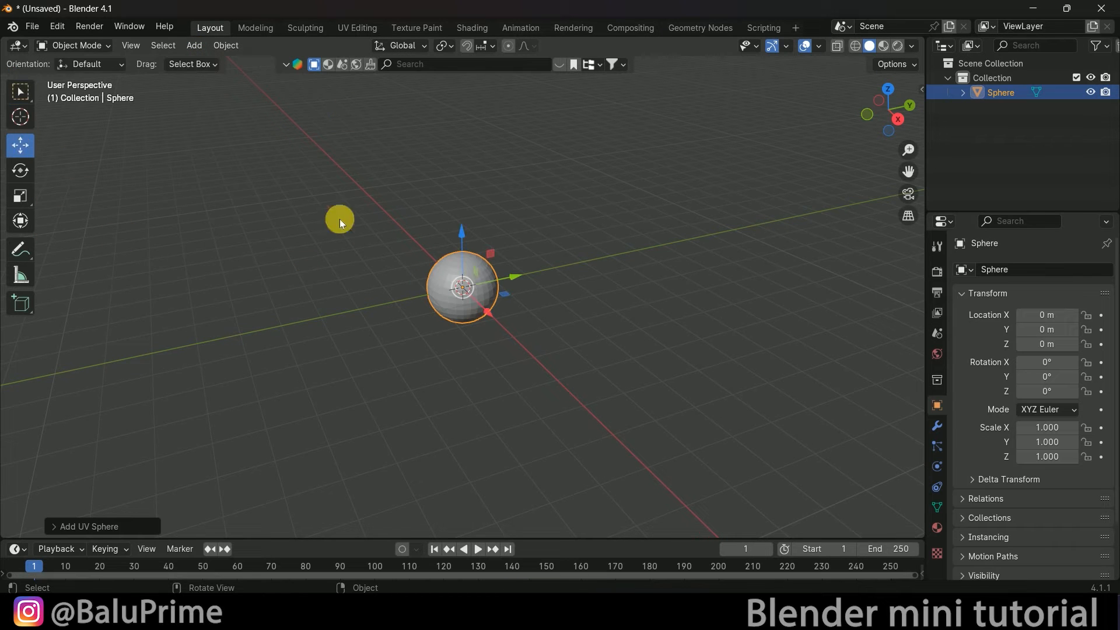
drag(461, 283, 461, 175)
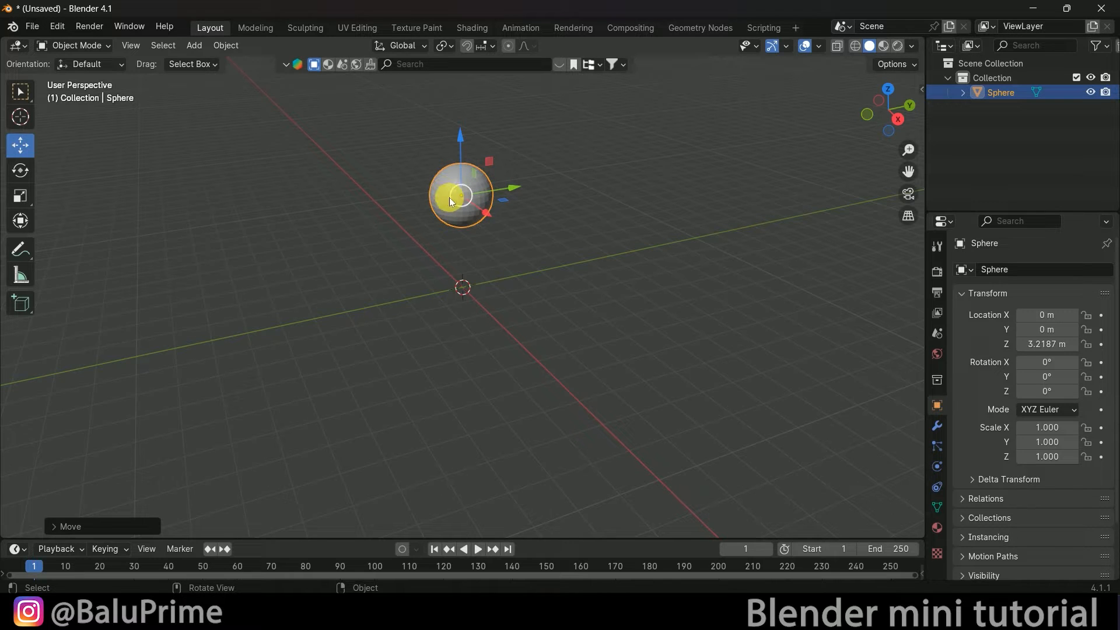
Apply Quick Liquid to the sphere, creating a liquid domain box around it
click(225, 45)
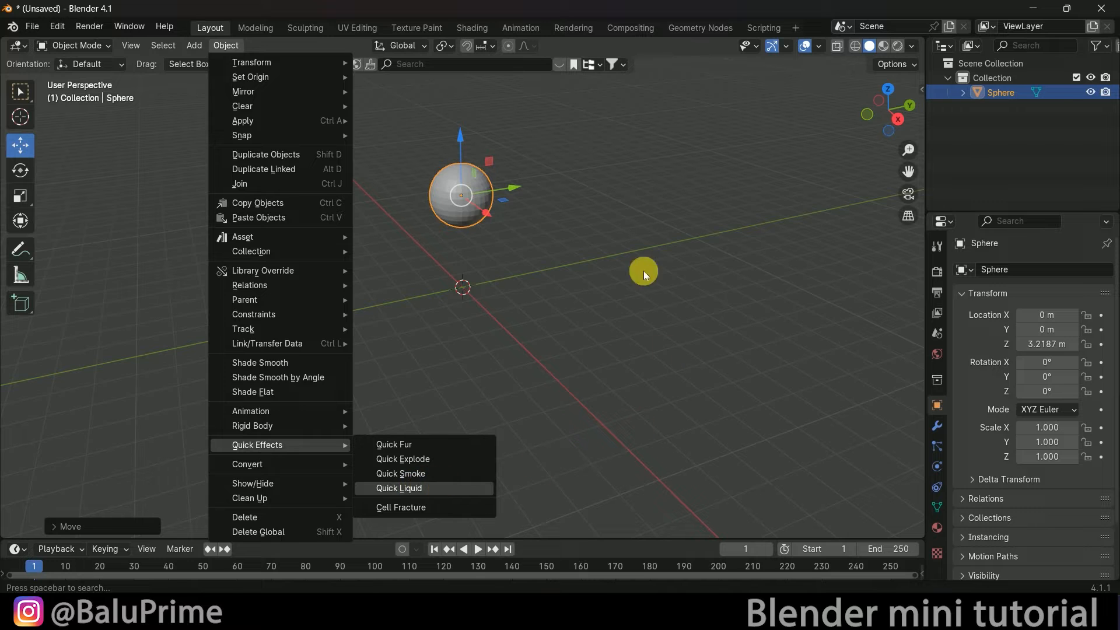
click(399, 488)
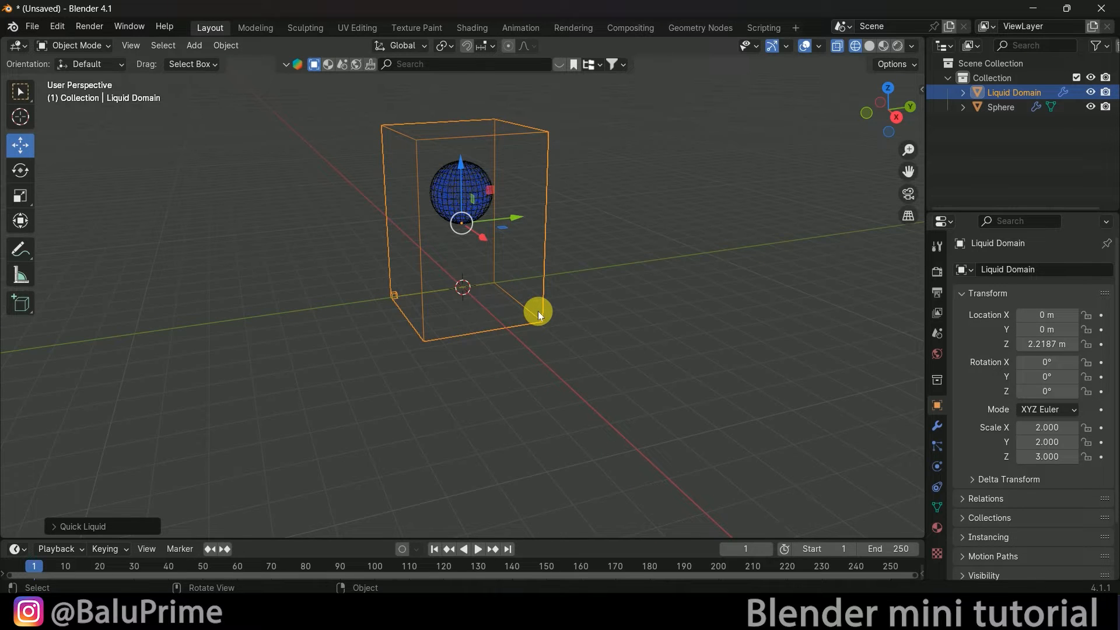
mouse_move(529, 284)
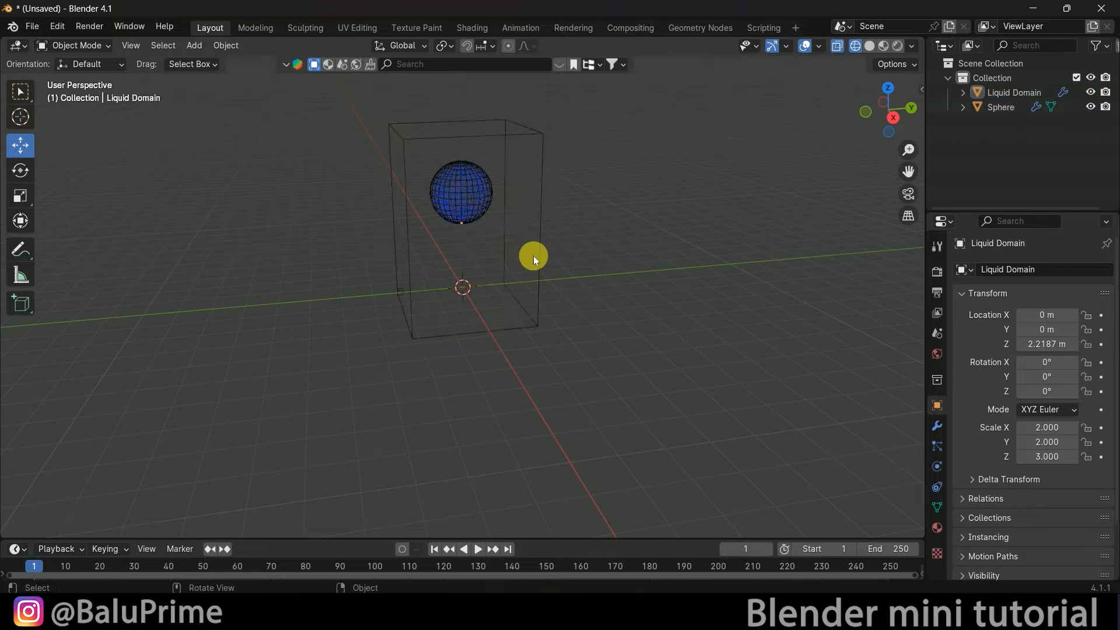
Scale the liquid domain to about 6.5 on X and Y, then reselect the sphere emitter
key(s)
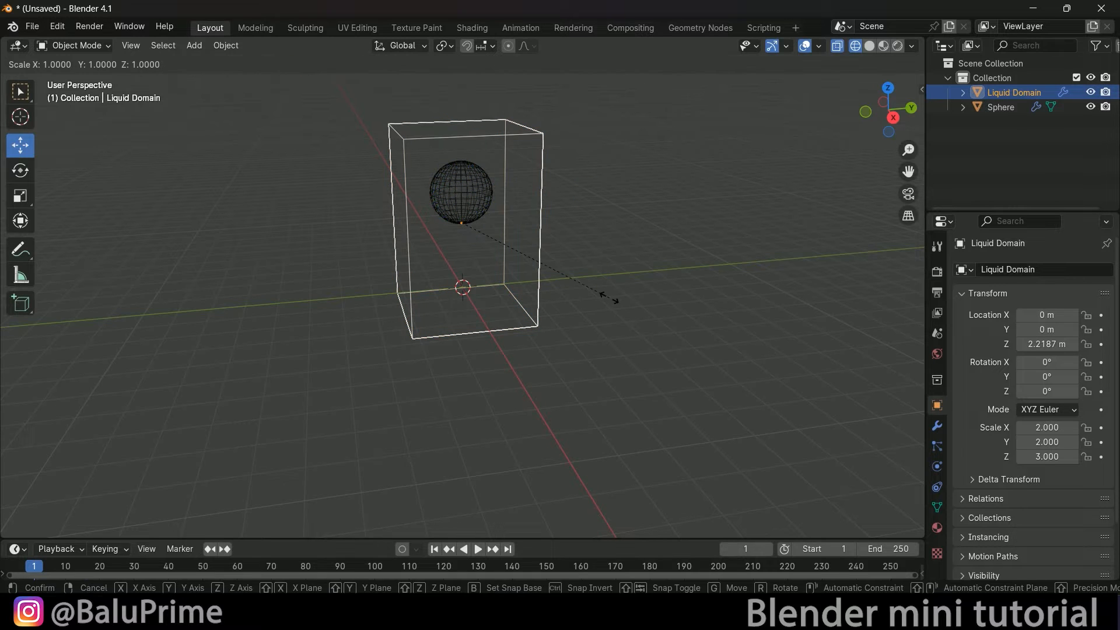
mouse_move(607, 242)
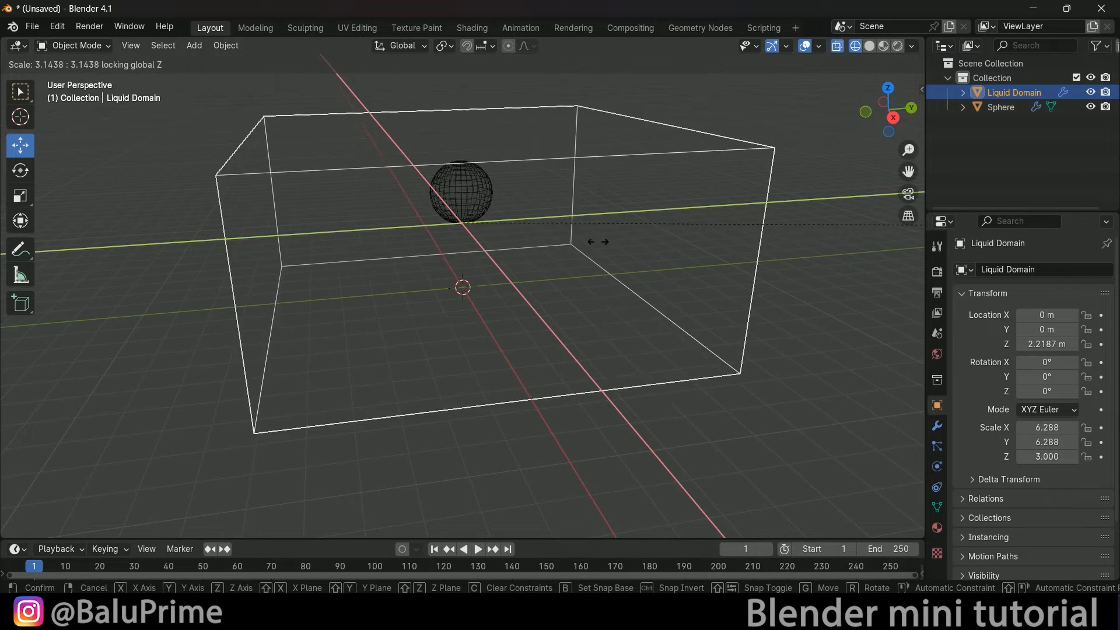
click(610, 329)
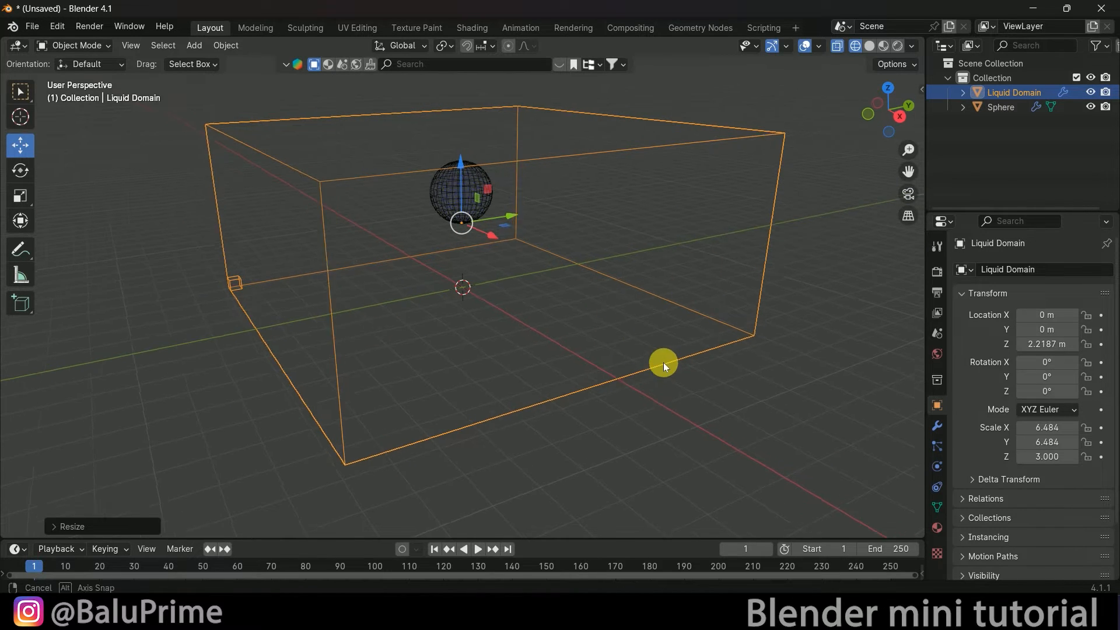
click(477, 548)
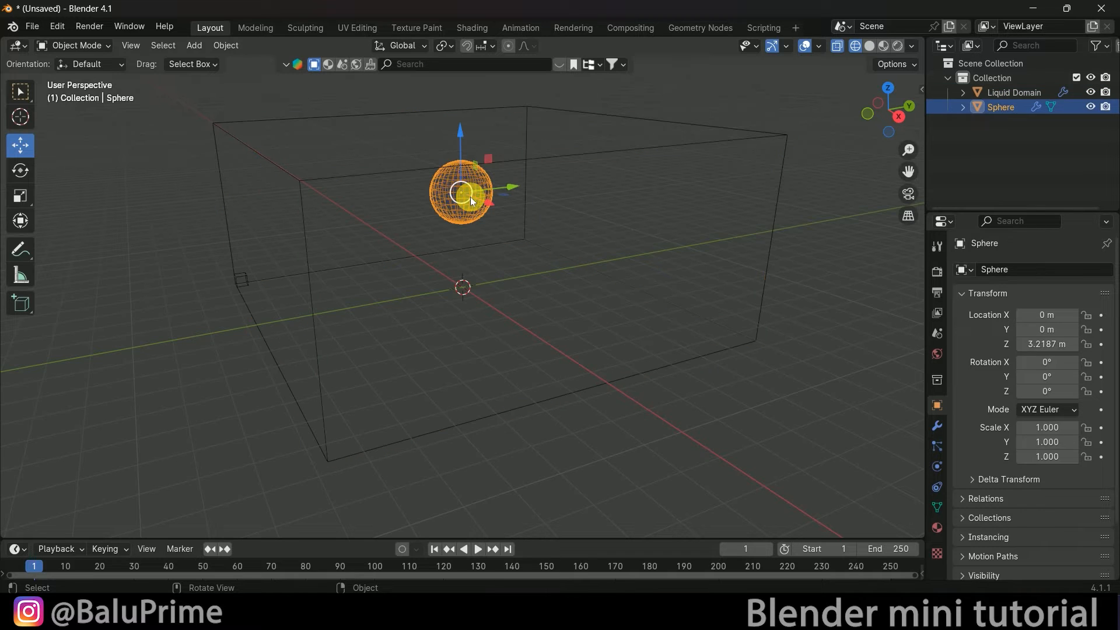
Set the sphere's fluid flow behaviour to Inflow and play the simulation preview
click(937, 469)
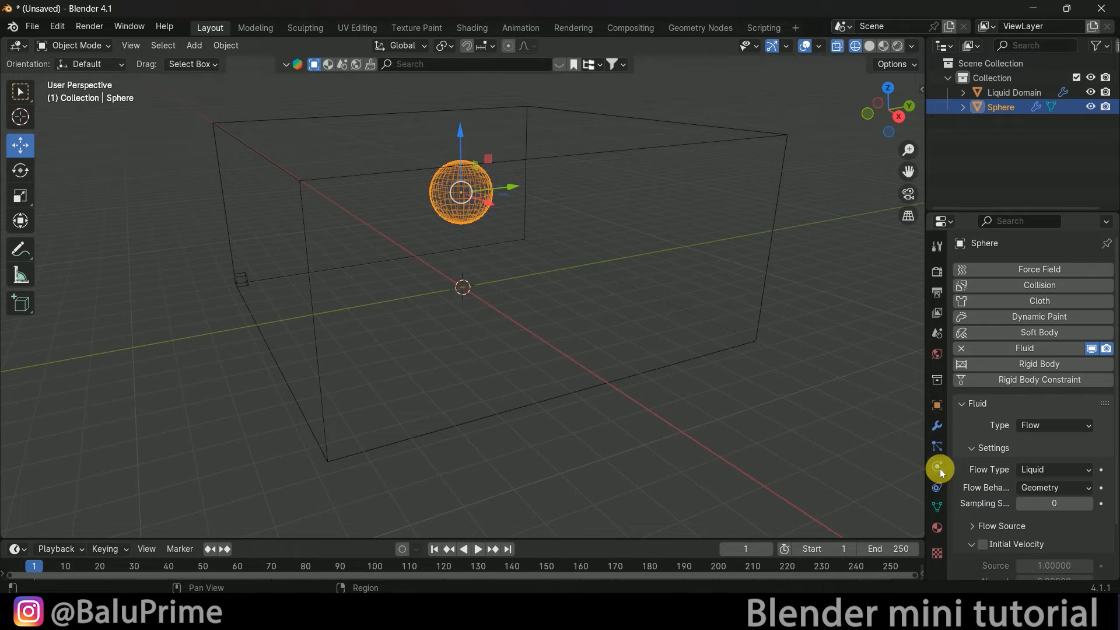
click(1054, 488)
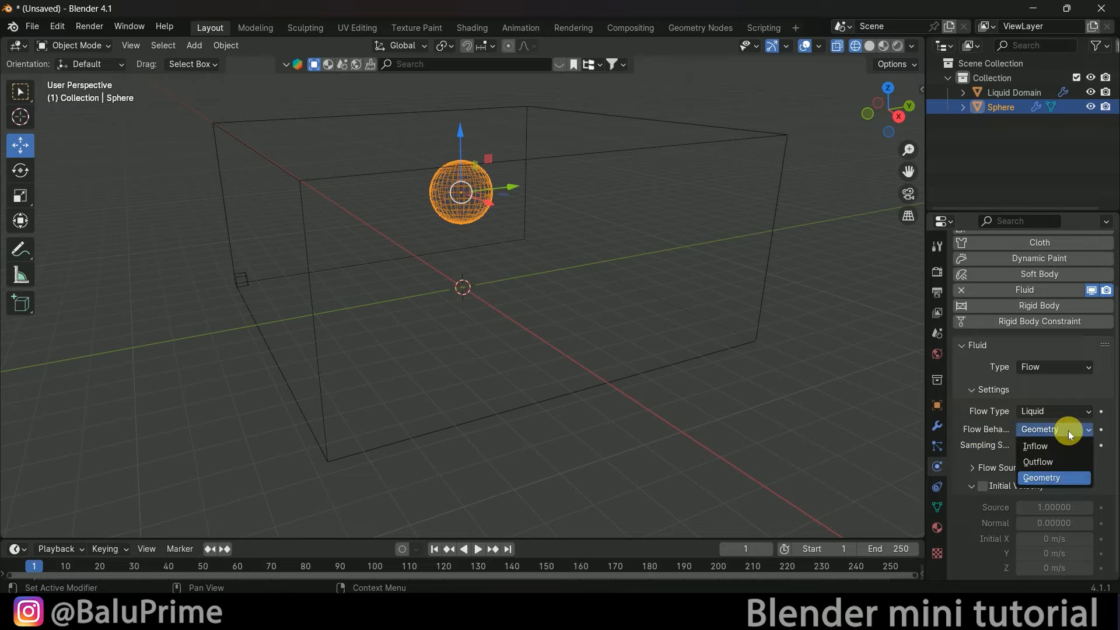
click(1035, 447)
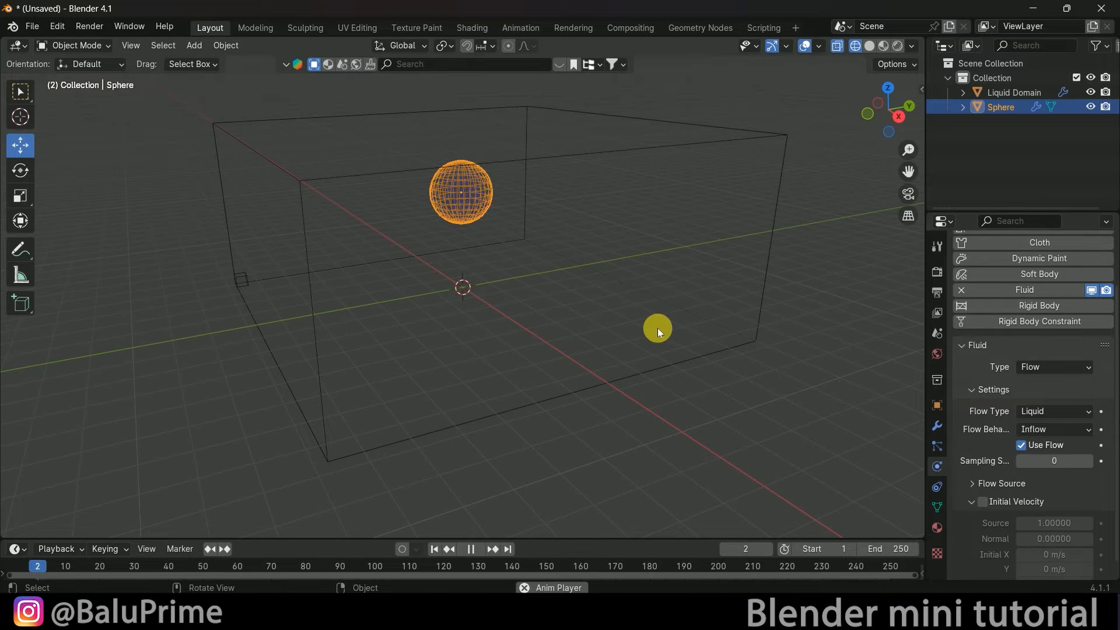
click(470, 548)
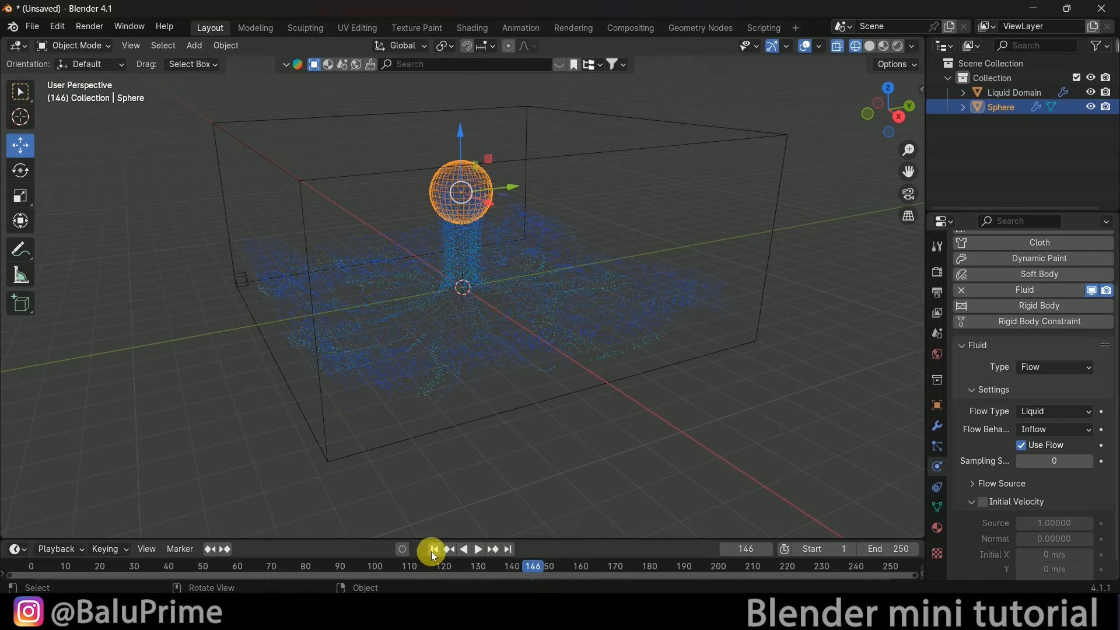
mouse_move(565, 535)
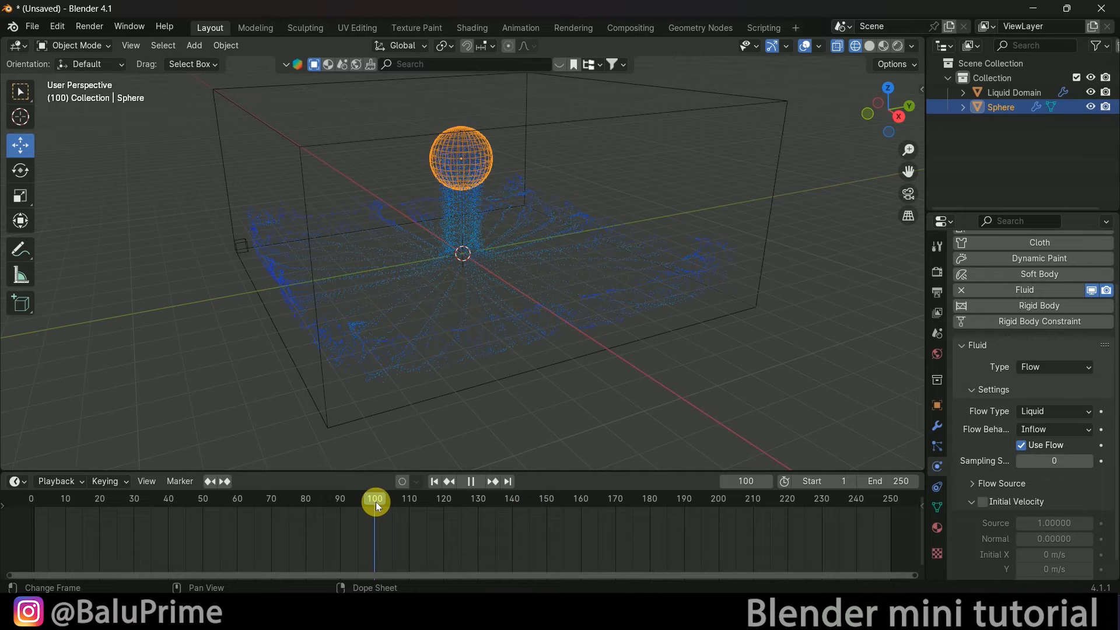
Keyframe Use Flow on at frame 100 and off at 101, then select the liquid domain
click(461, 158)
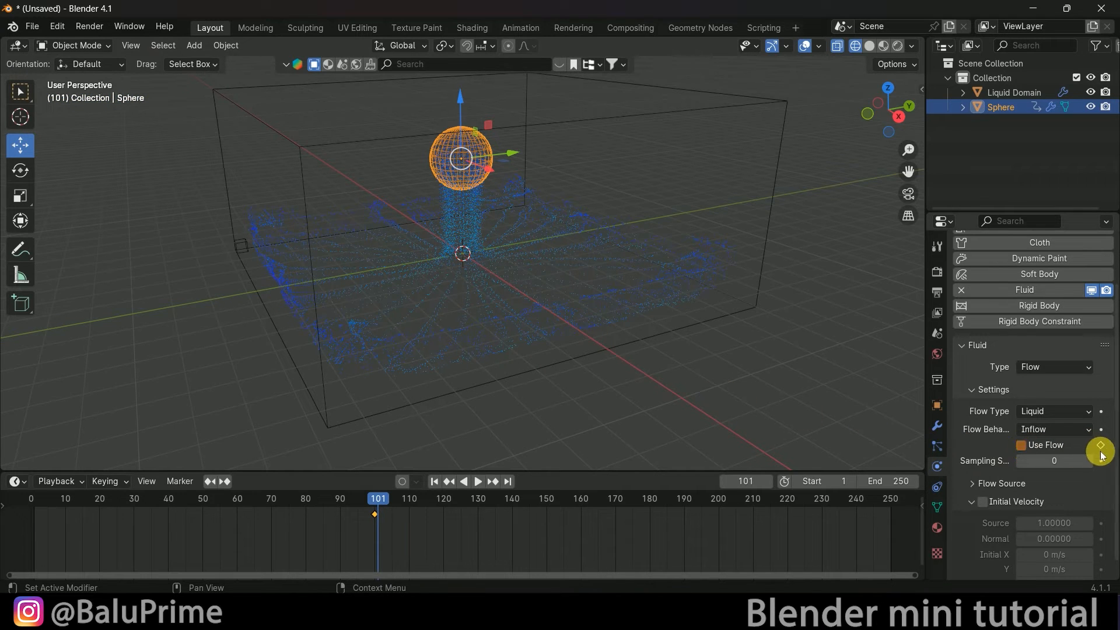
click(476, 480)
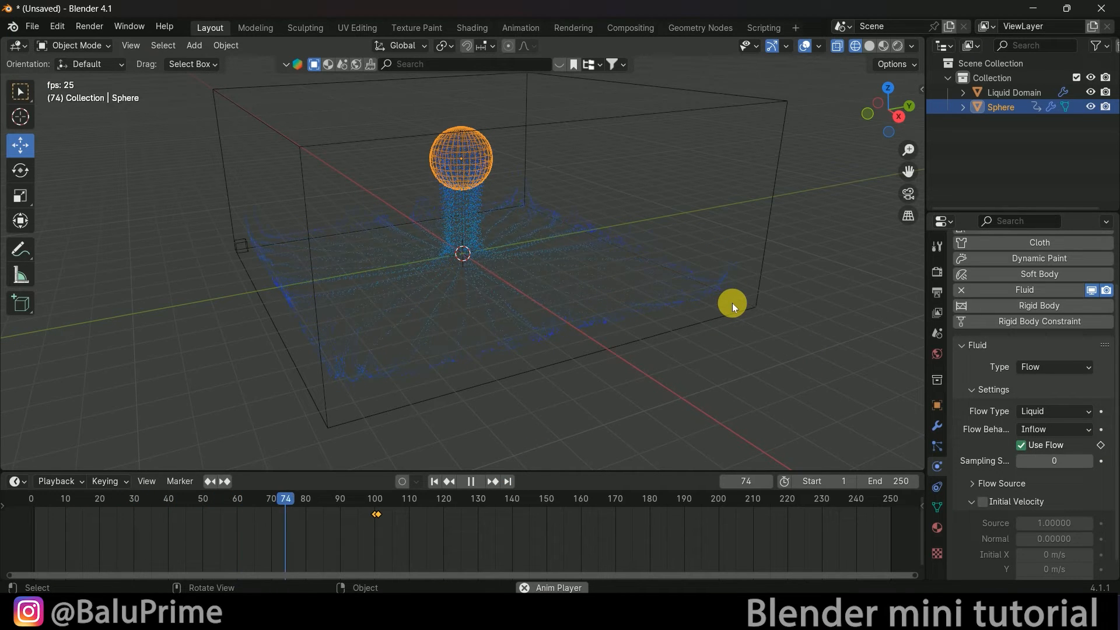
click(470, 481)
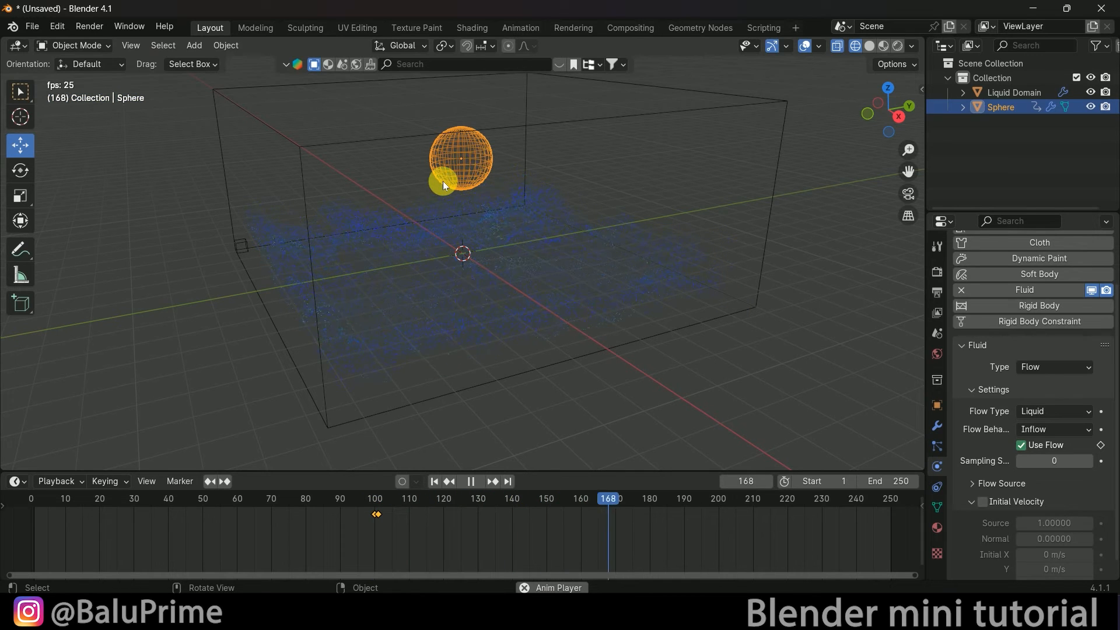
click(470, 481)
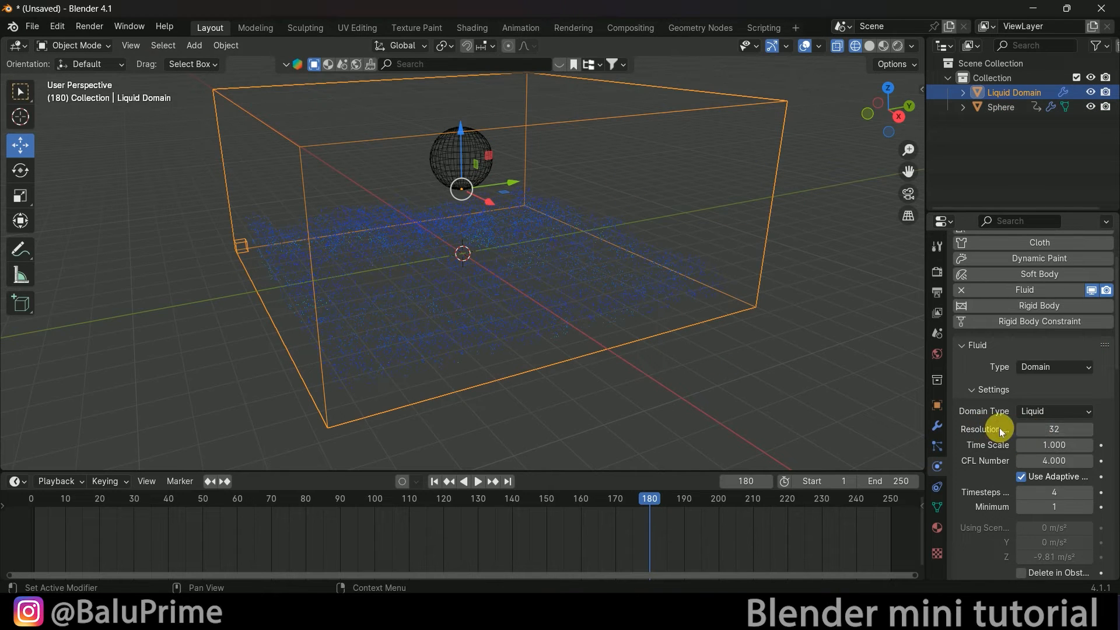
Set the domain Resolution Divisions to 40 and enable liquid Mesh generation
double_click(1052, 428)
text(40)
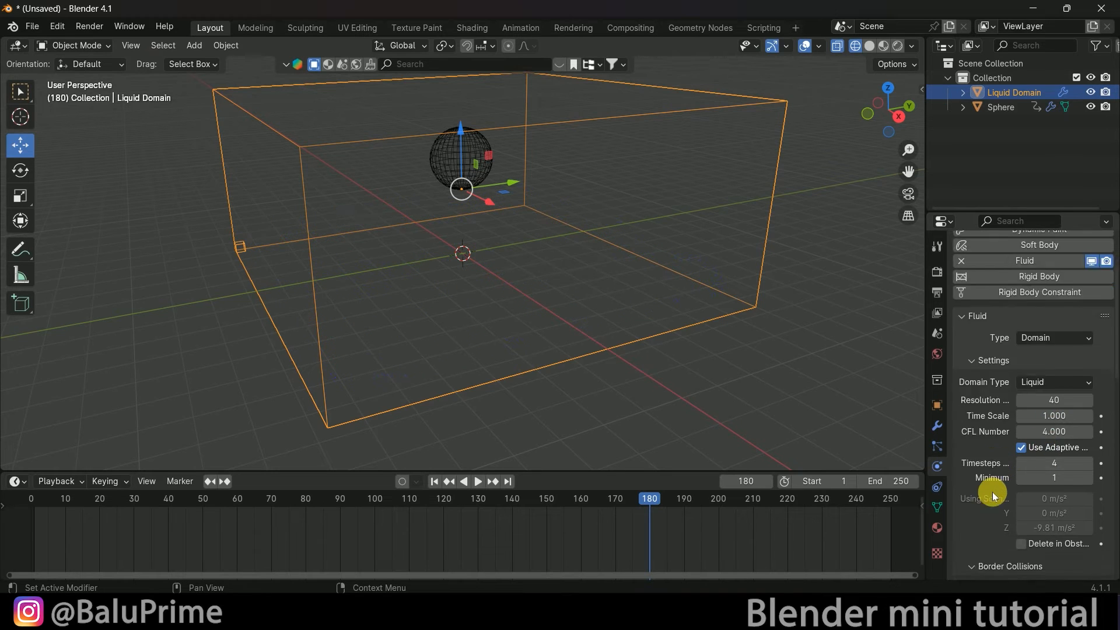
scroll(down, 3)
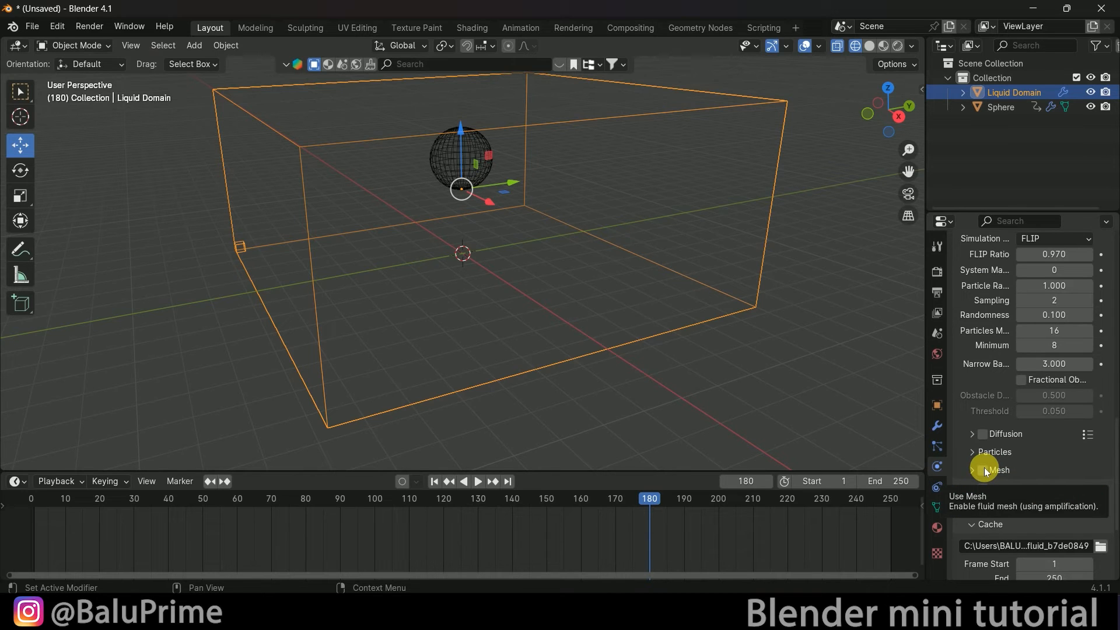
click(434, 480)
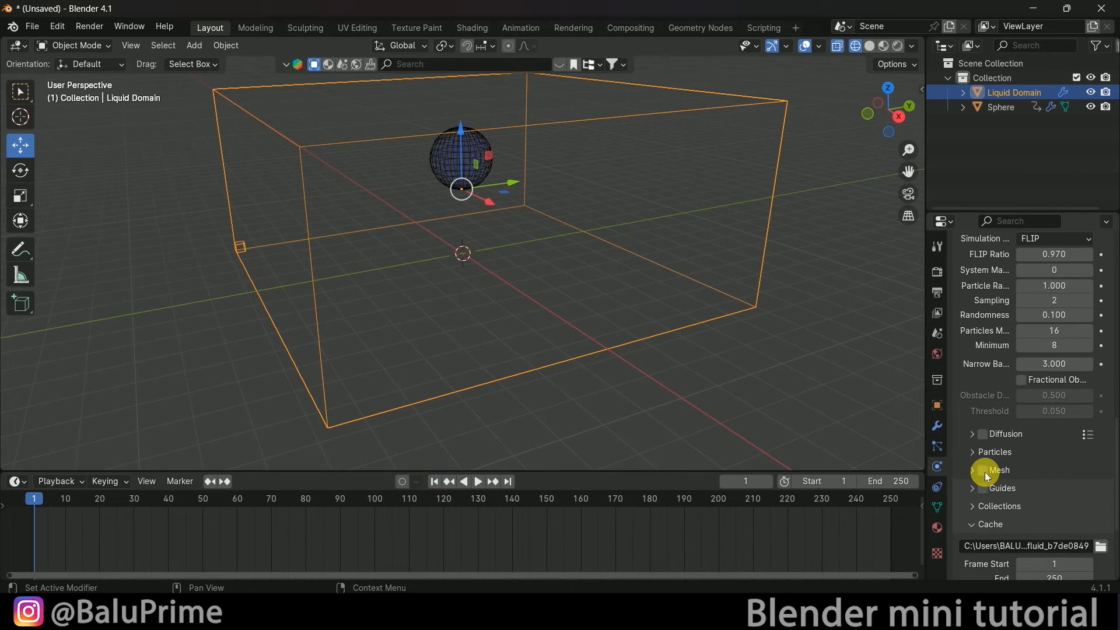
click(982, 470)
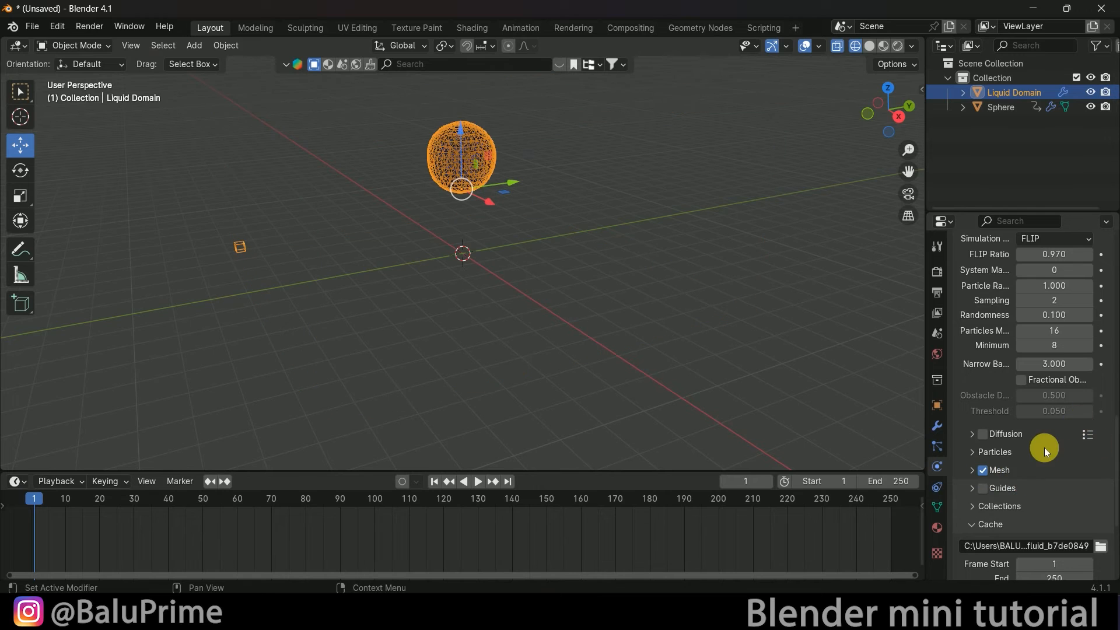
scroll(down, 3)
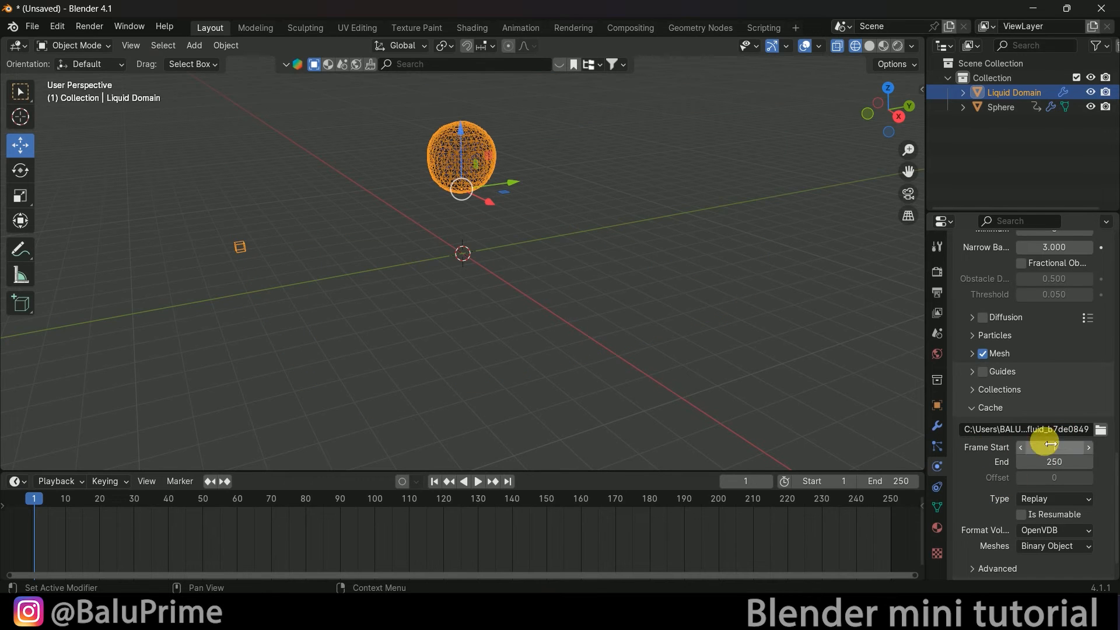
mouse_move(1087, 430)
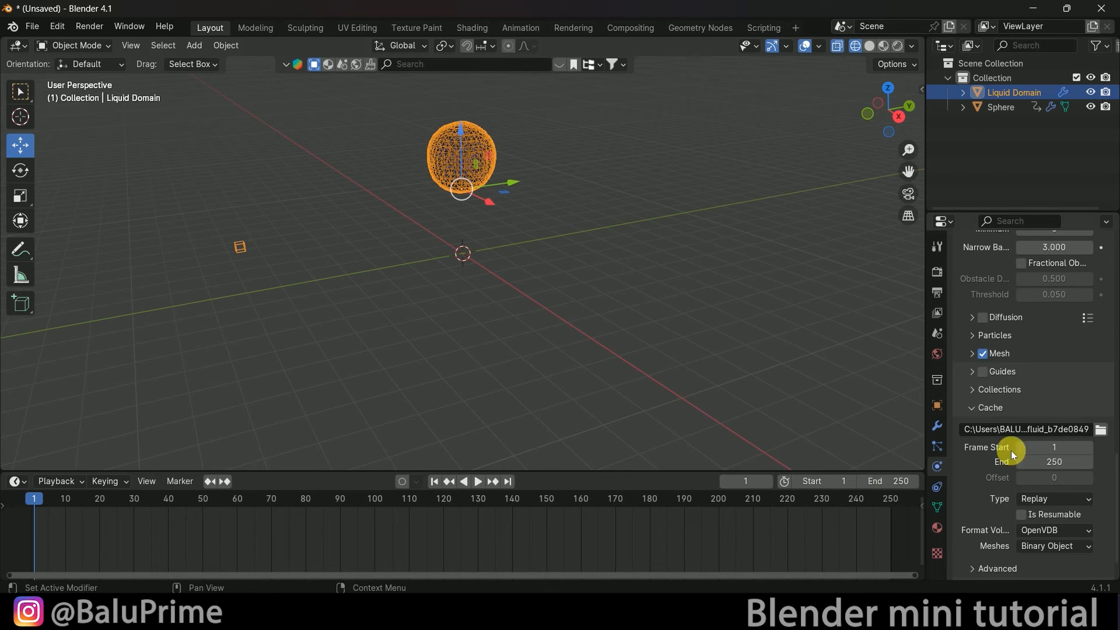
Set cache Type to All with resumable baking, bake all and play back the meshed liquid
scroll(down, 3)
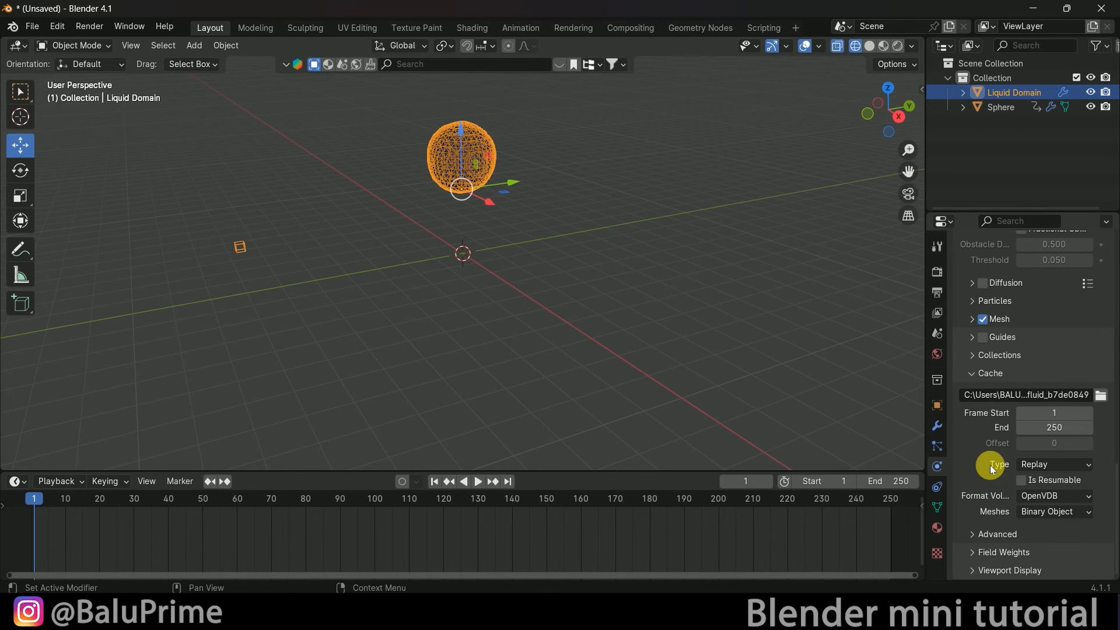
mouse_move(986, 441)
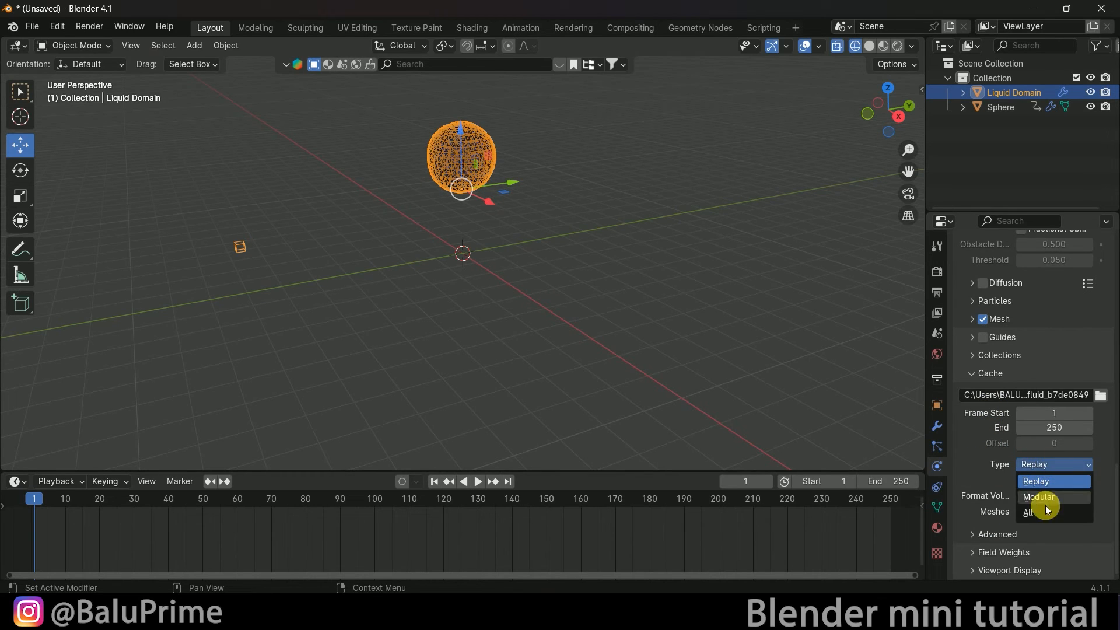
click(1030, 512)
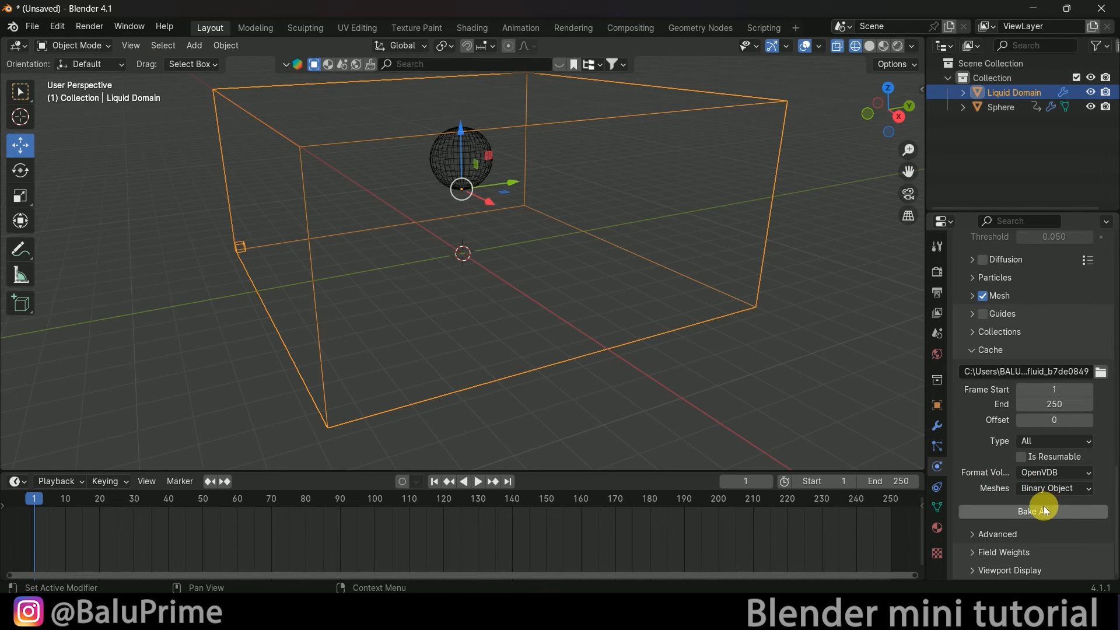
mouse_move(1022, 457)
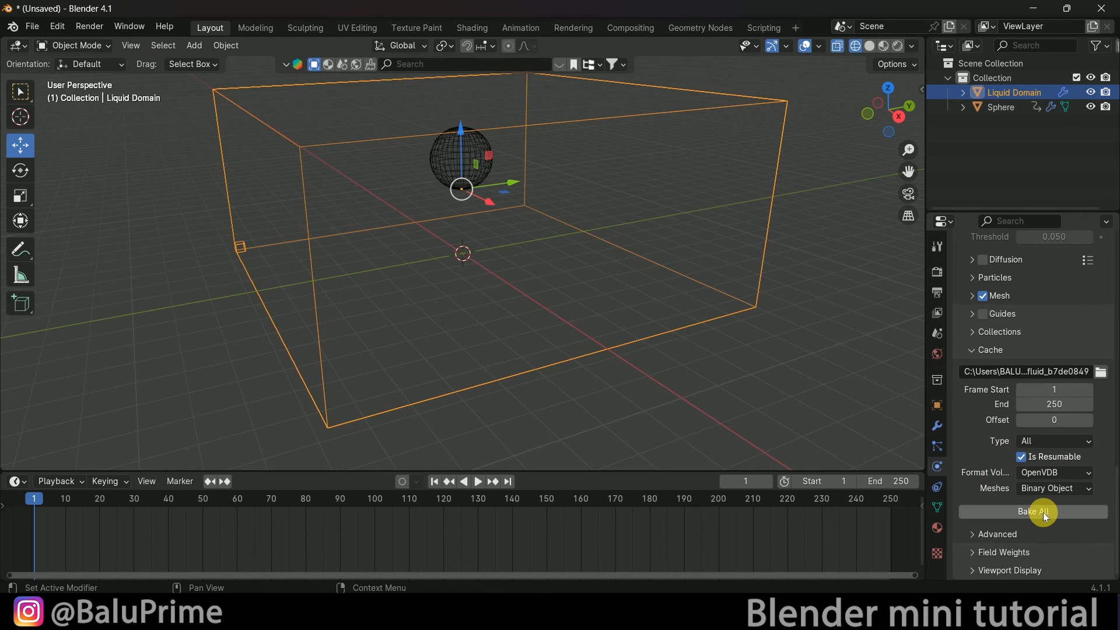
click(1031, 511)
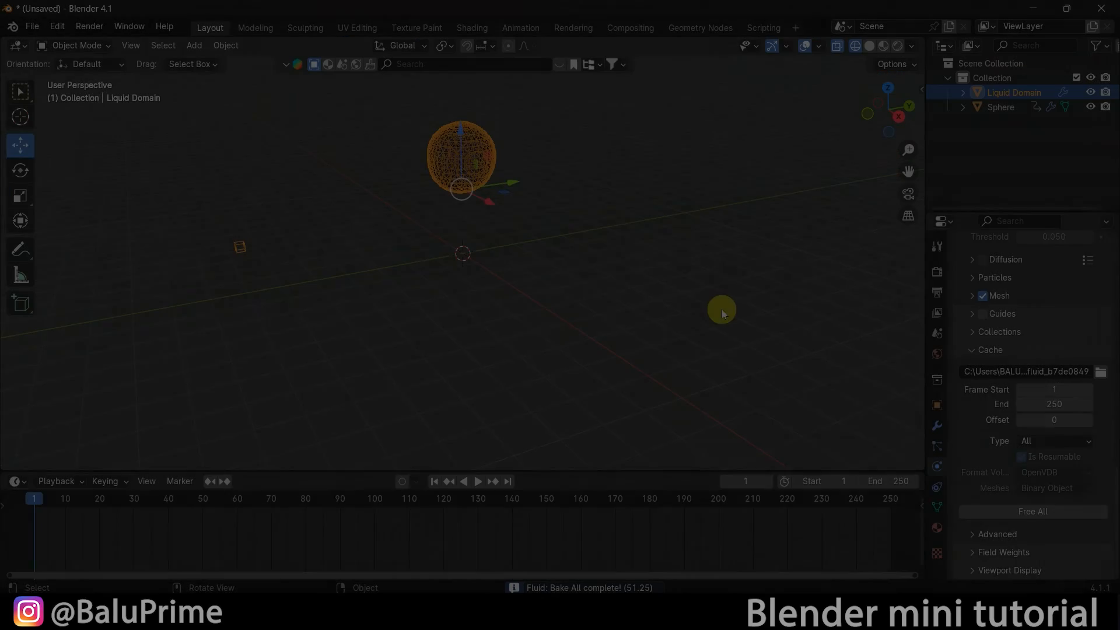
click(476, 480)
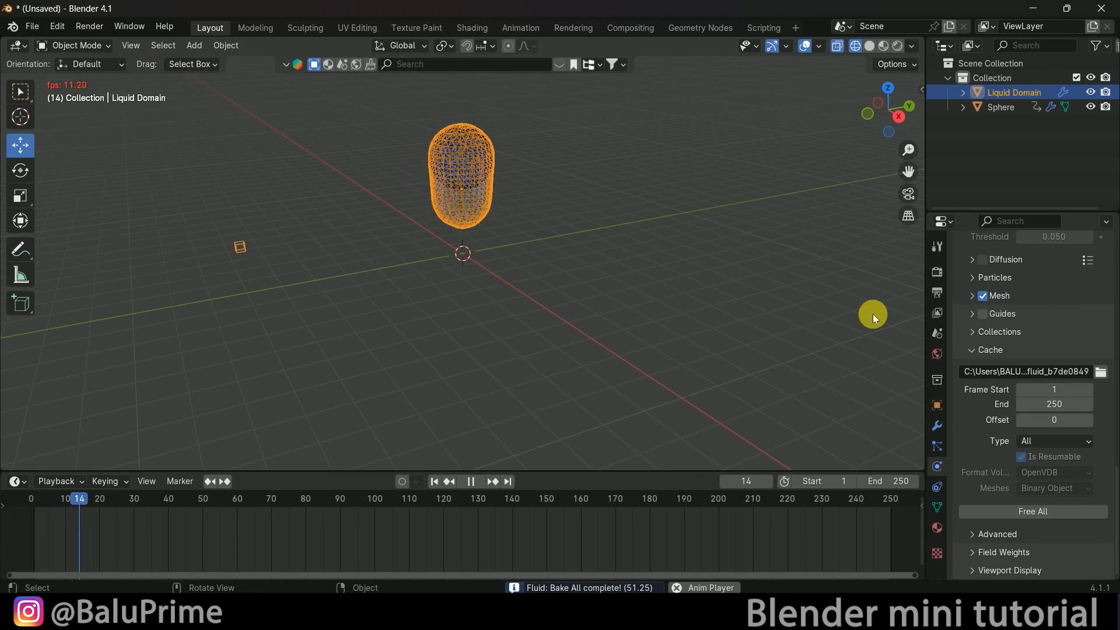